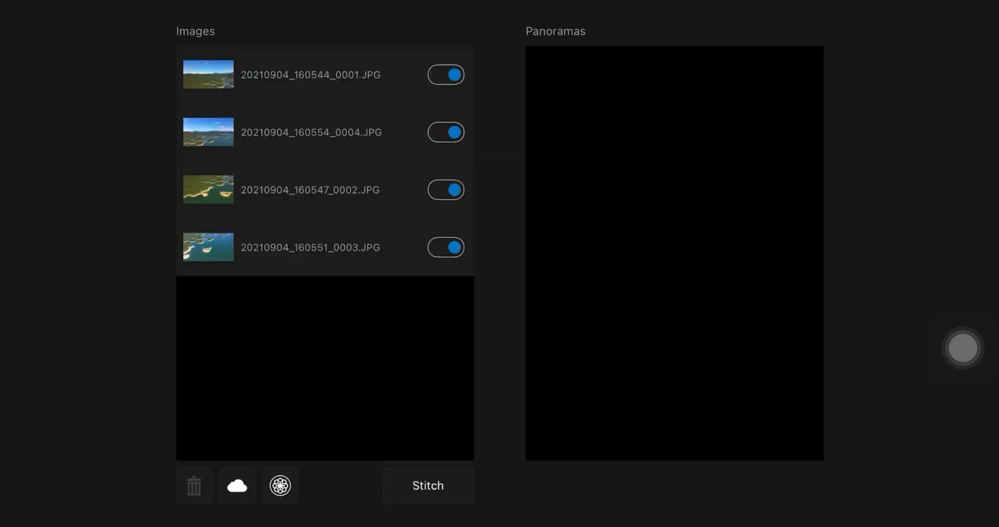
Stitch the four enabled aerial lake photos into a single panorama.
left_click(428, 485)
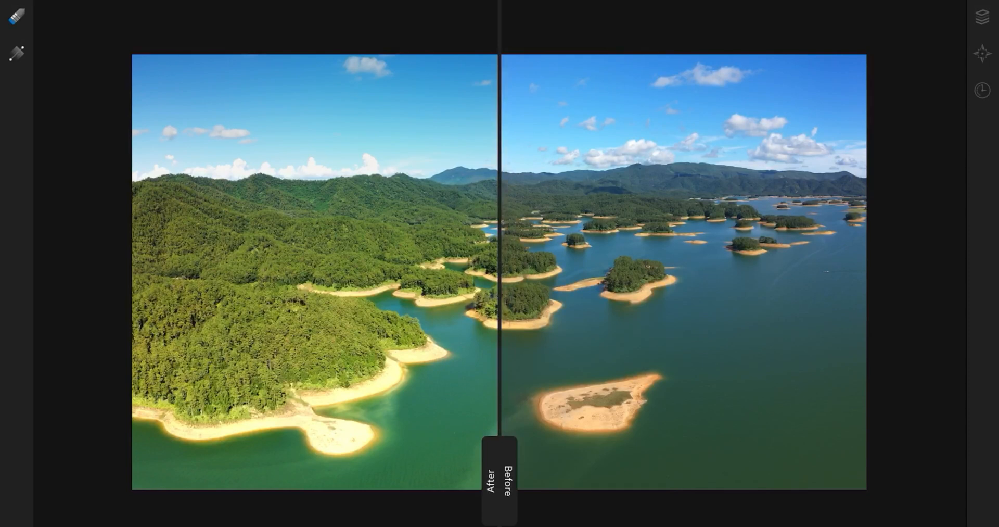
Try the High contrast black and white preset, revert it via History, and apply natural tone mapping.
left_click(982, 53)
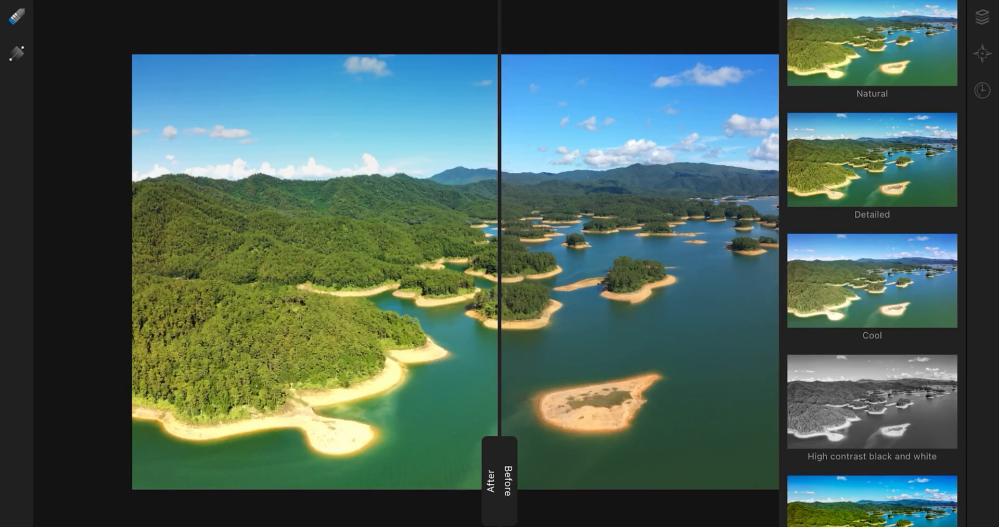
left_click(982, 90)
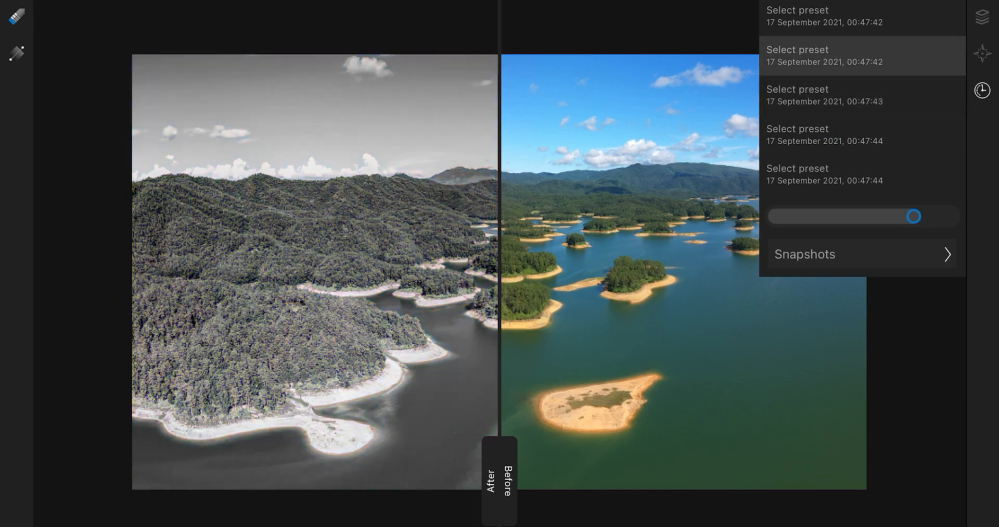
left_click_drag(913, 216, 848, 215)
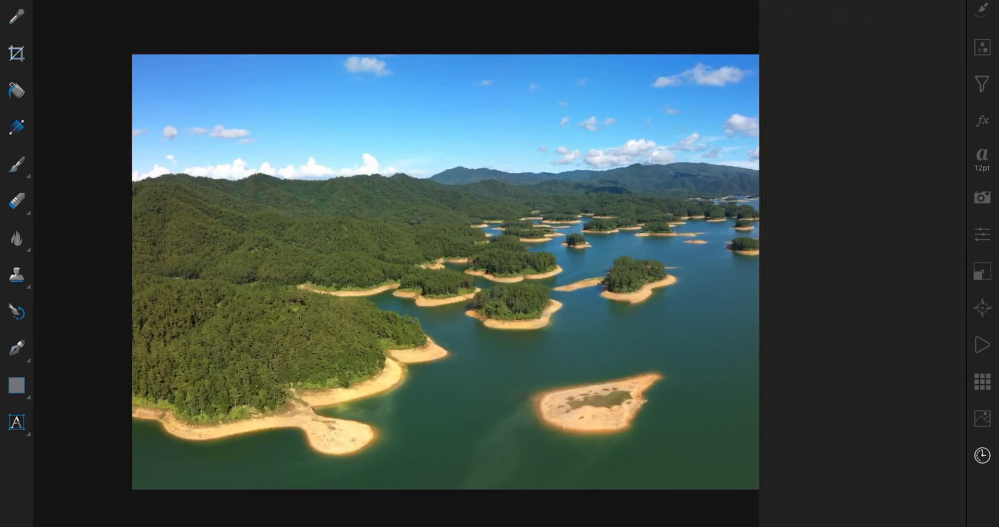
left_click(982, 455)
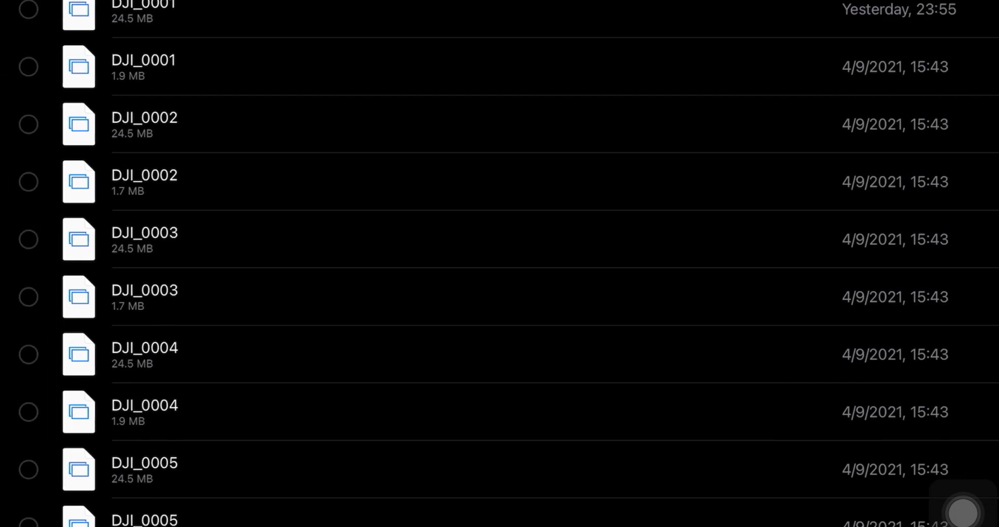
Select the DJI_0001–DJI_0009 JPEGs to import into the new panorama.
left_click(27, 66)
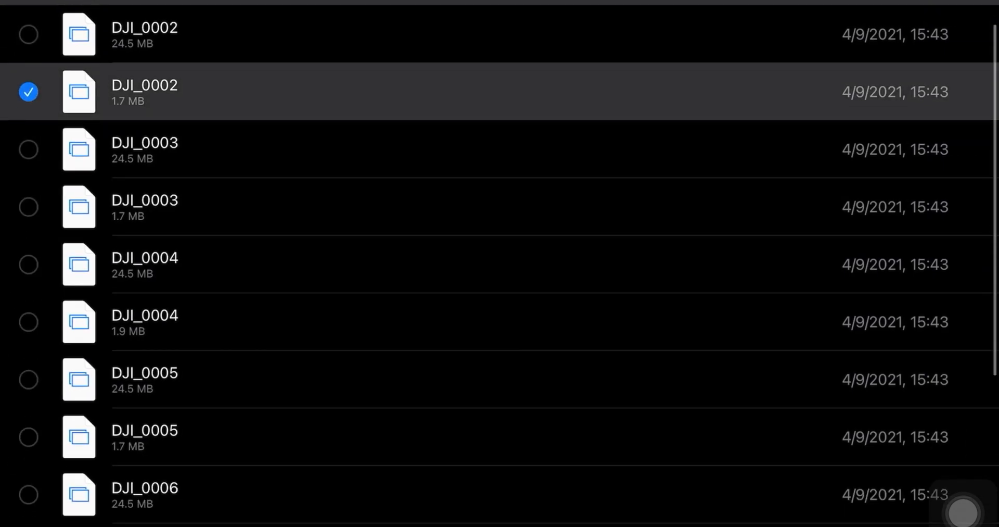
left_click(28, 205)
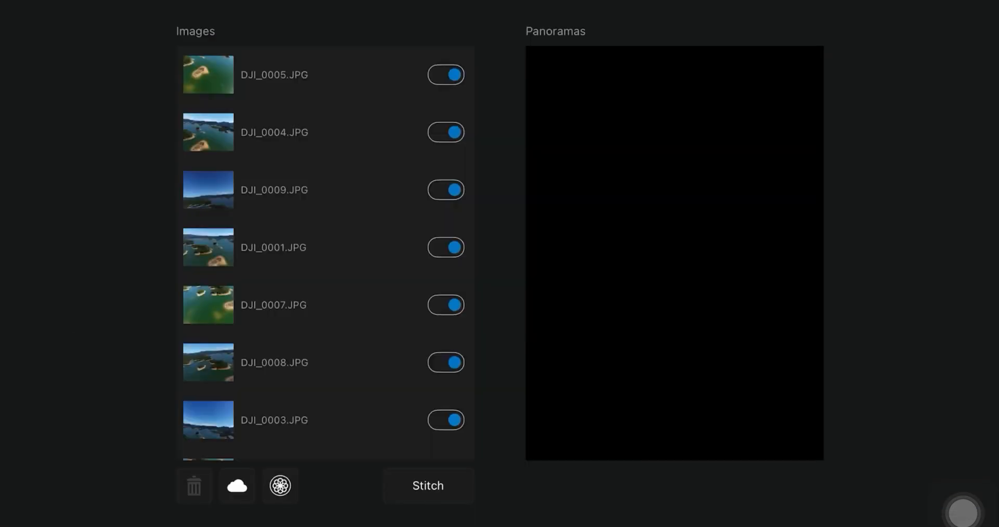
Stitch the DJI photos and open the resulting wide lake panorama full size.
scroll("down", 3)
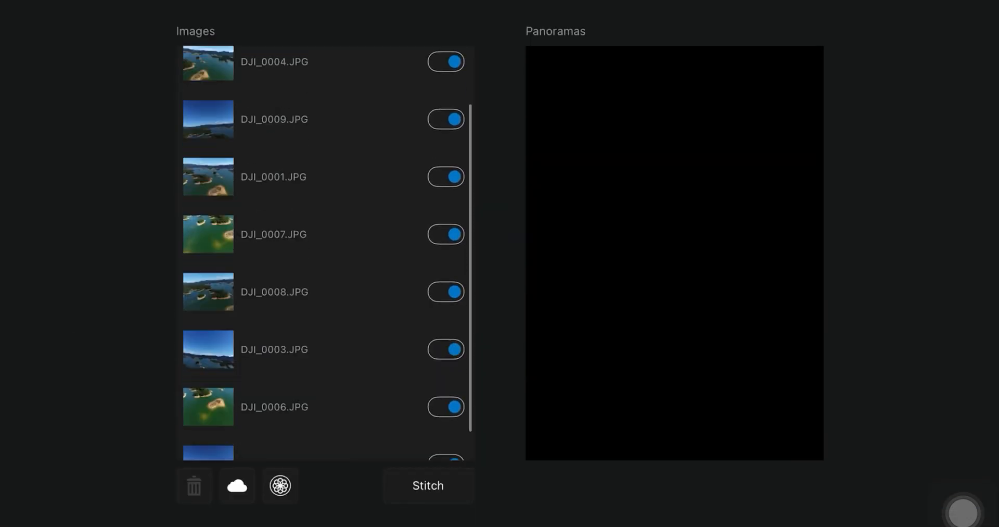
left_click(428, 485)
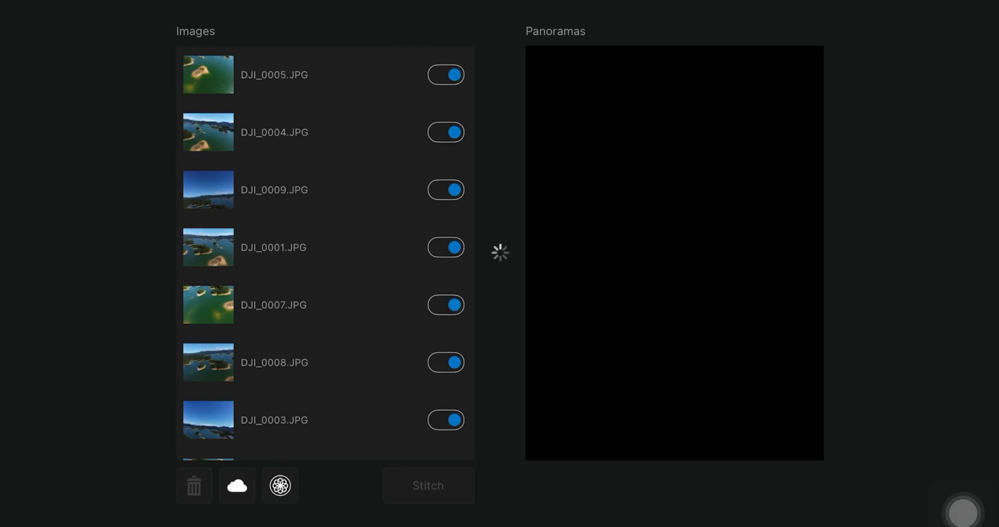
left_click(427, 485)
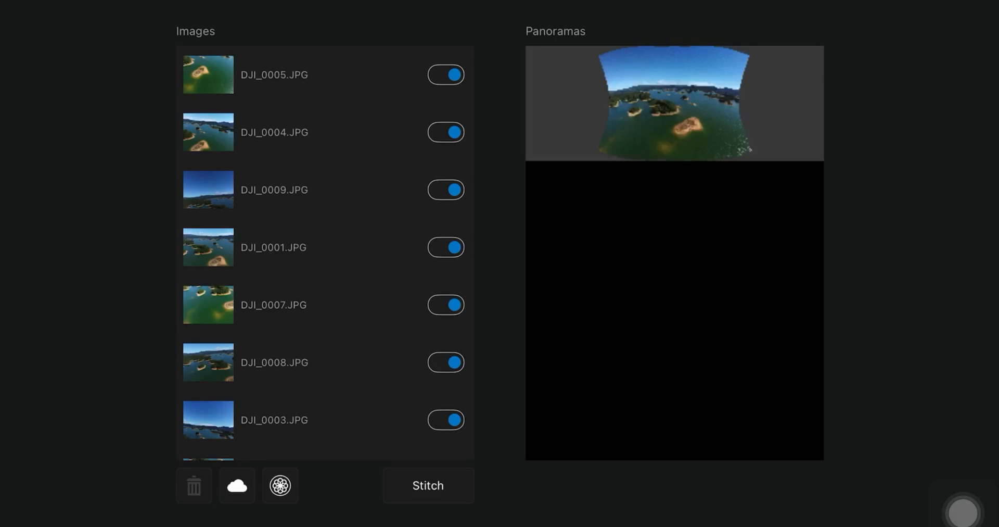
left_click(427, 485)
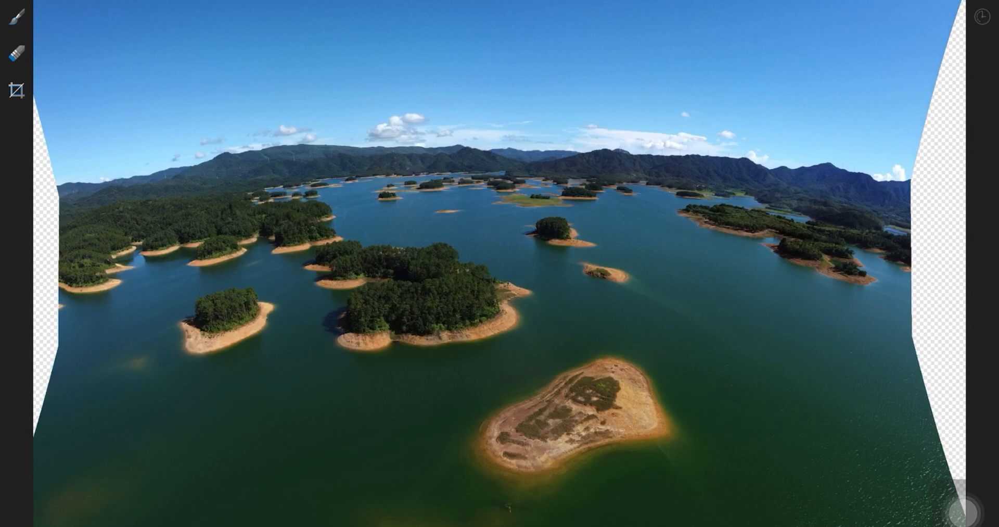
Apply the crop trimming the DJI panorama's transparent curved edges.
left_click(15, 91)
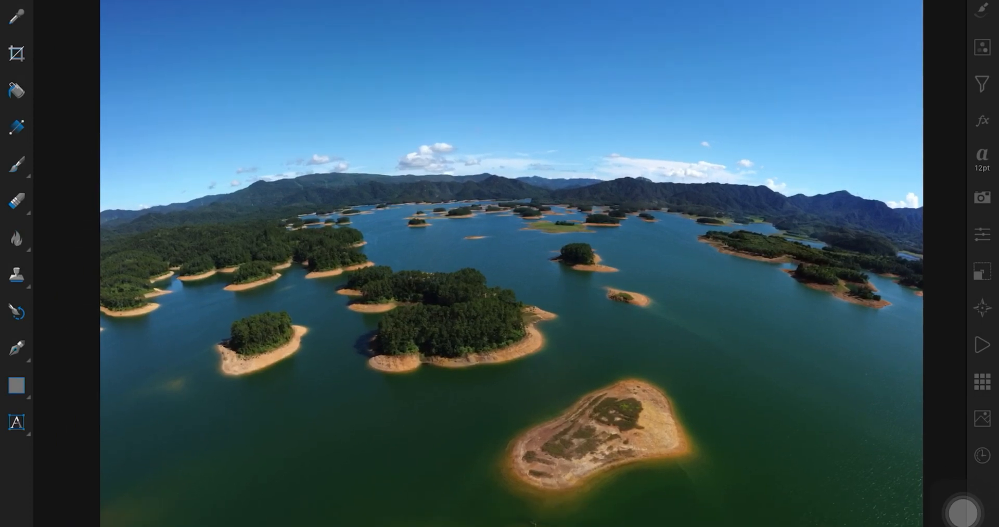
Review the EXIF and Text studios and browse the Adjustments list.
left_click(981, 197)
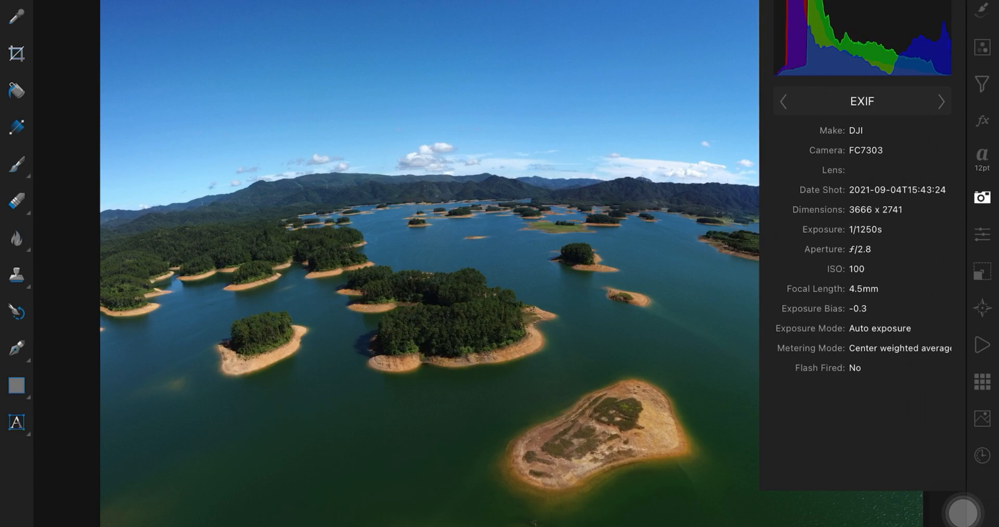
left_click(940, 102)
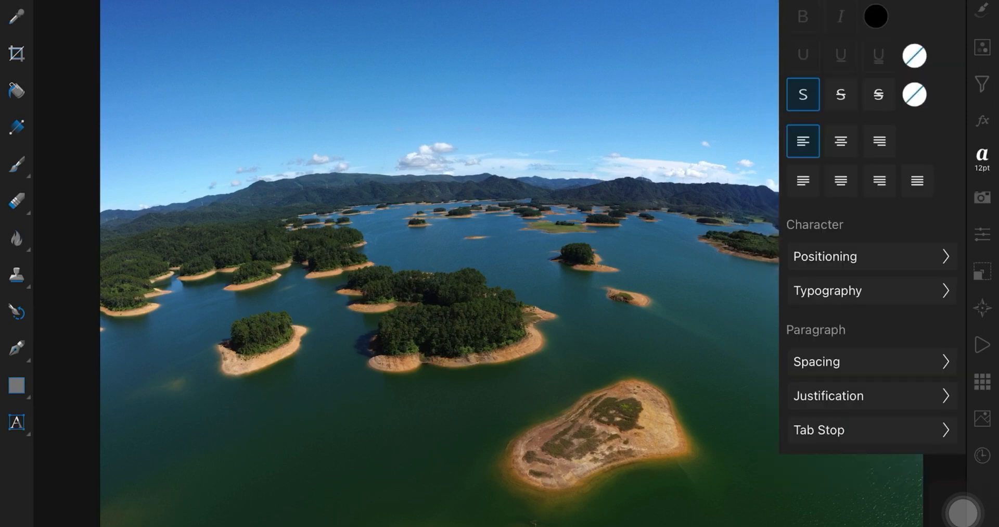
left_click(982, 46)
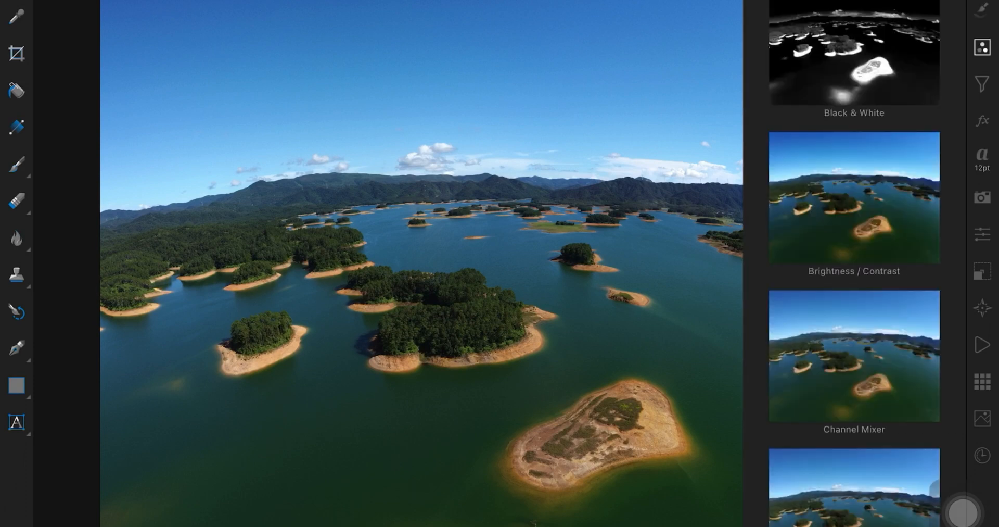
scroll("down", 3)
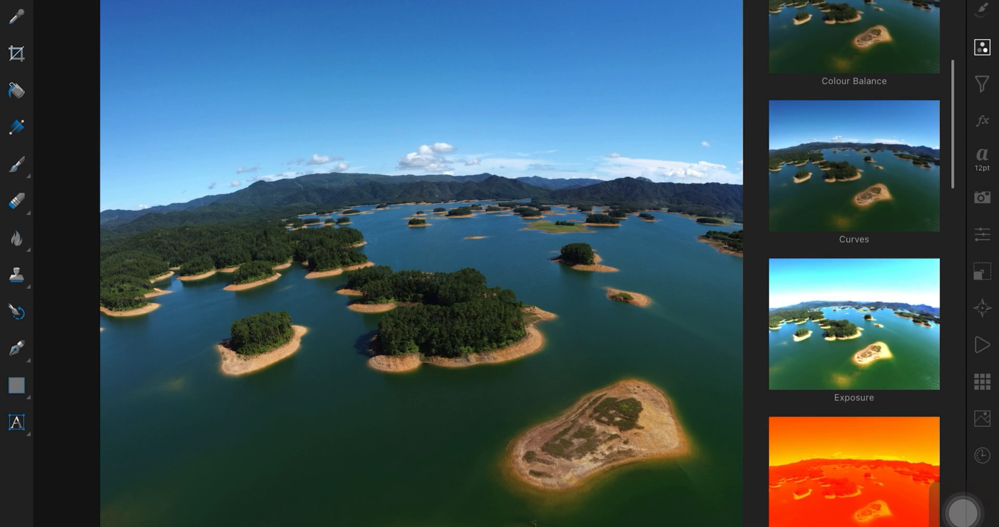
scroll("down", 3)
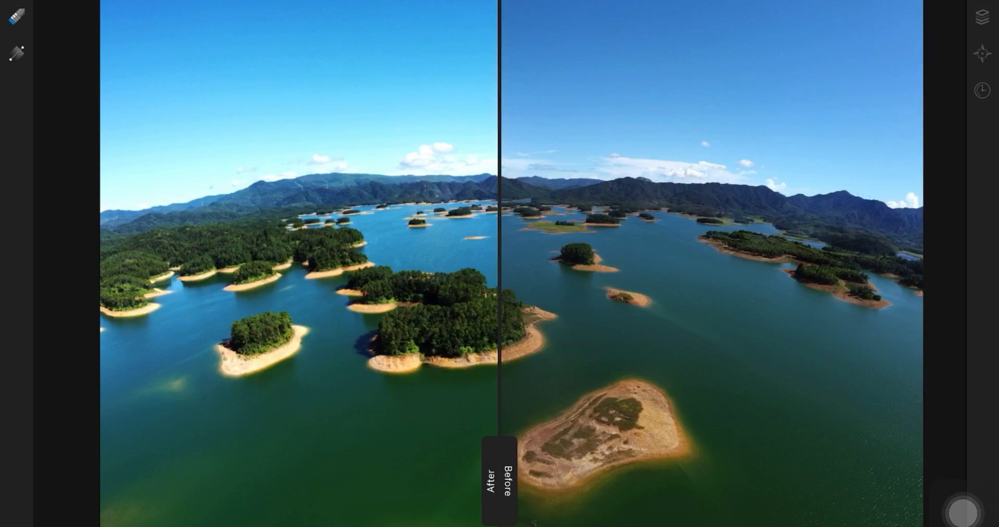
Apply the tone mapping to the cropped DJI panorama.
left_click(982, 54)
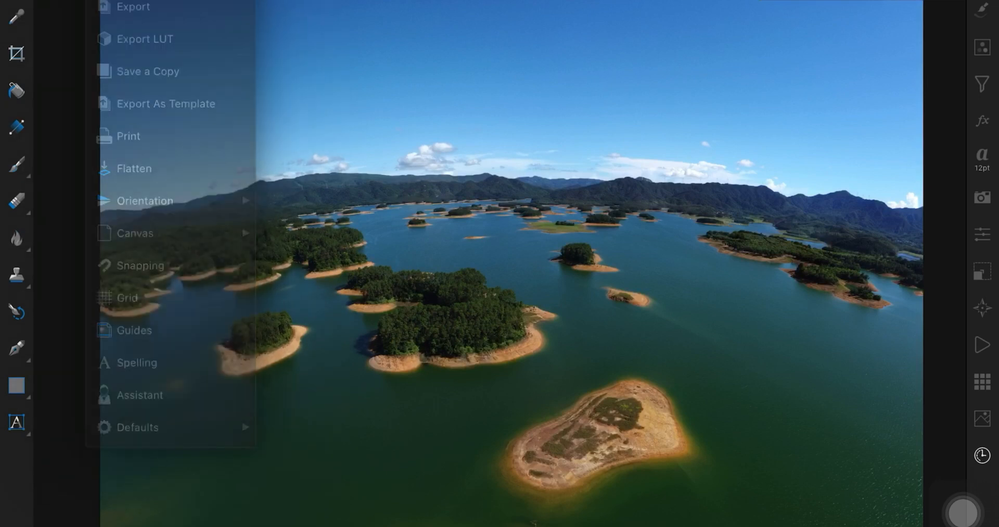
Export the panorama as PNG 'Dji mini' to the Affinity Photo folder, then return to the gallery.
left_click(133, 6)
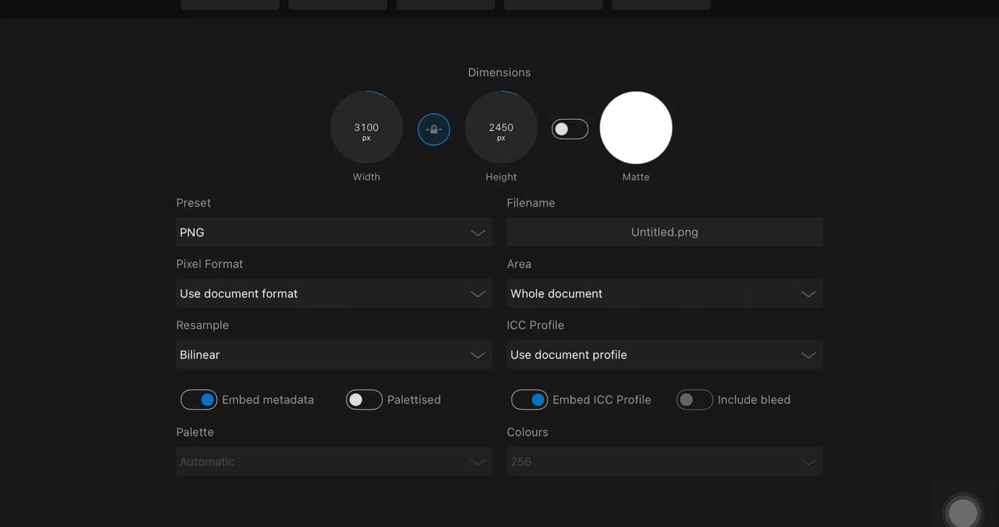
left_click(333, 231)
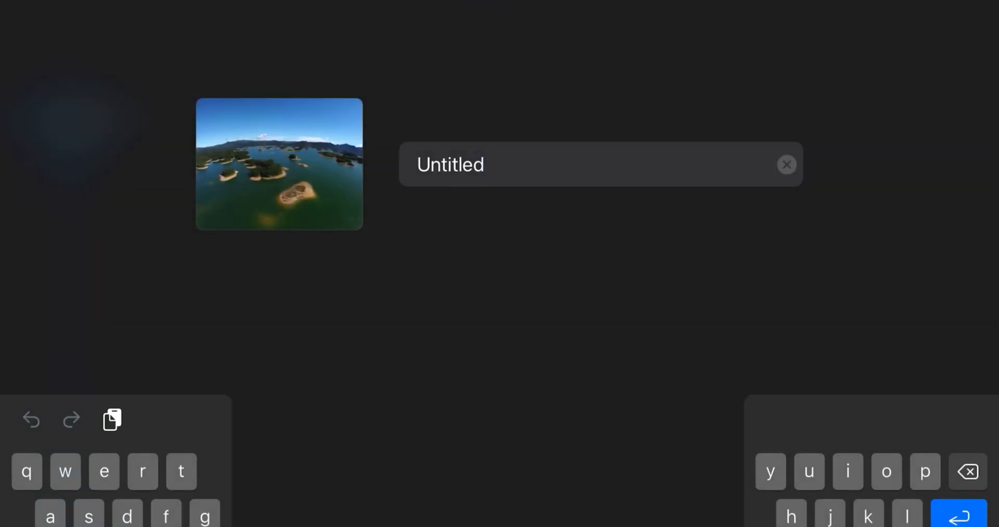
left_click(786, 164)
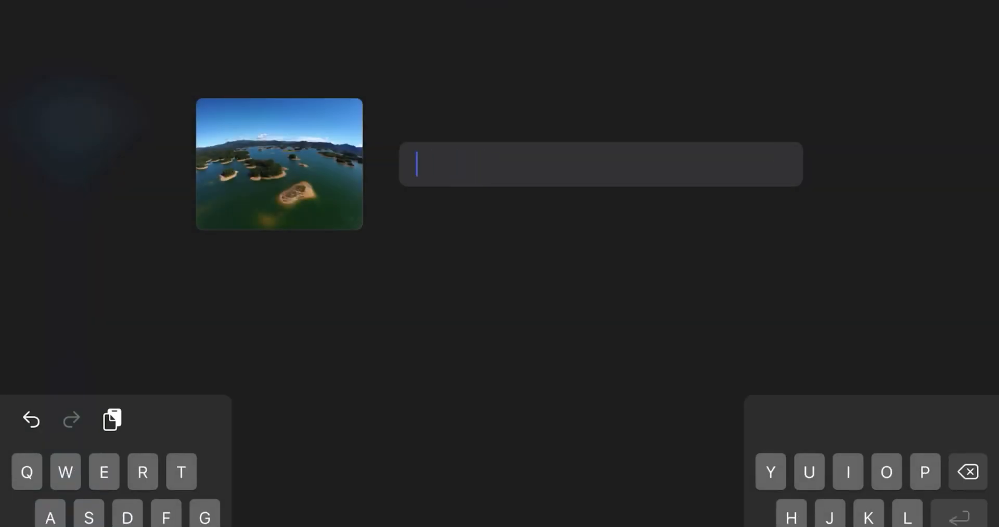
type("Dji")
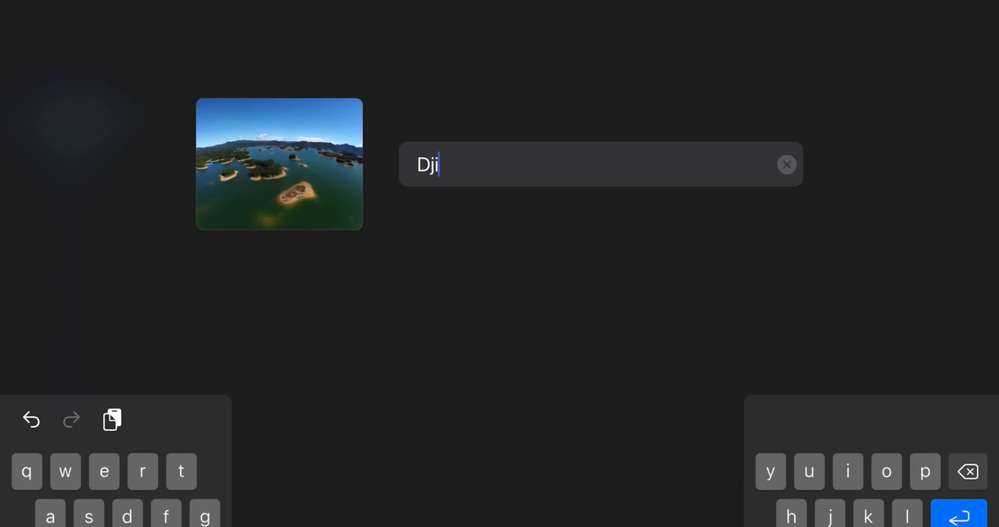
type("mini 2")
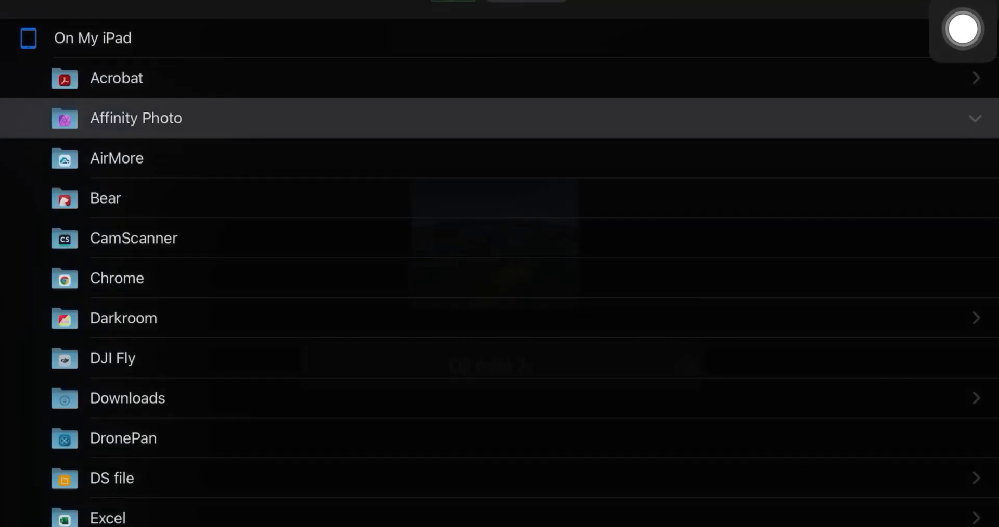
left_click(136, 118)
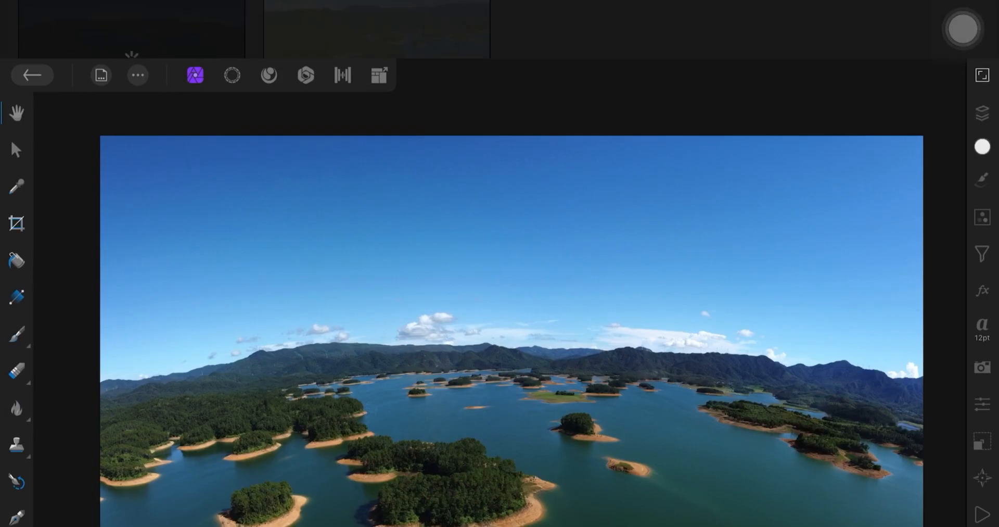
left_click(32, 74)
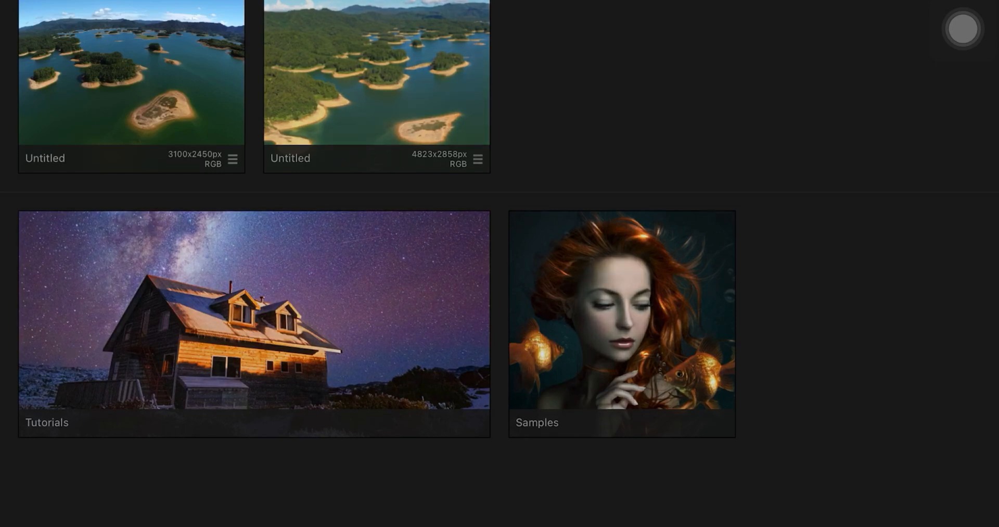
Open the 4823×2858 panorama and export it as best-quality JPEG Hzmp.jpg to the Affinity Photo folder.
double_click(131, 71)
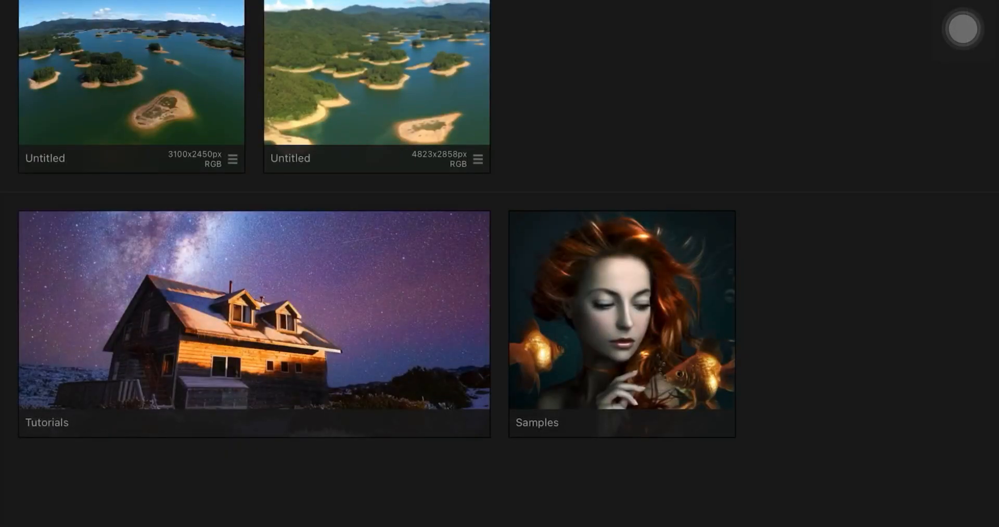
double_click(132, 72)
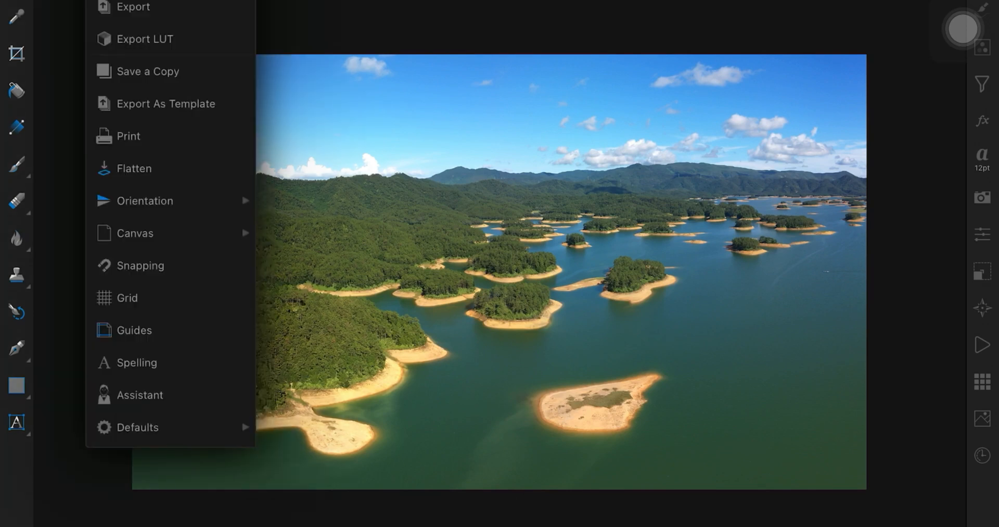
left_click(133, 6)
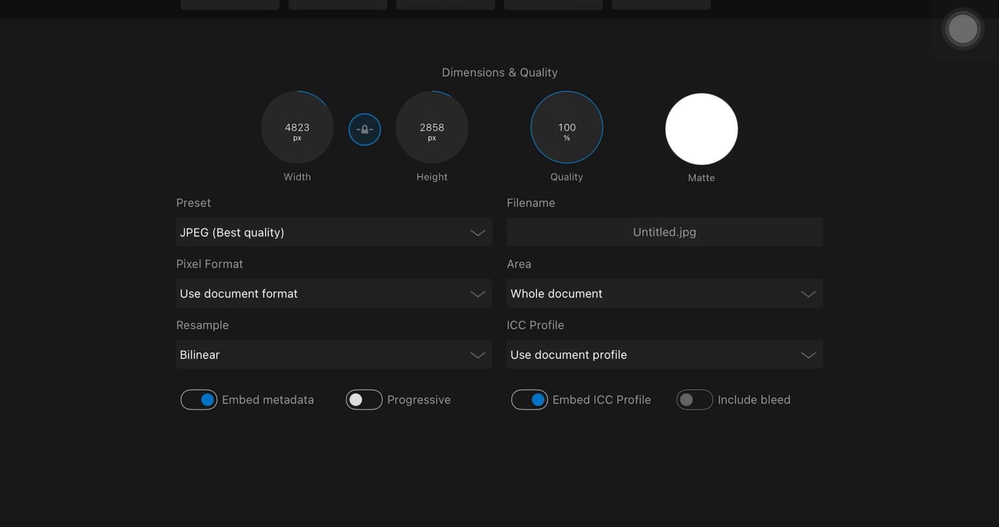
left_click(663, 231)
type("Hzmp")
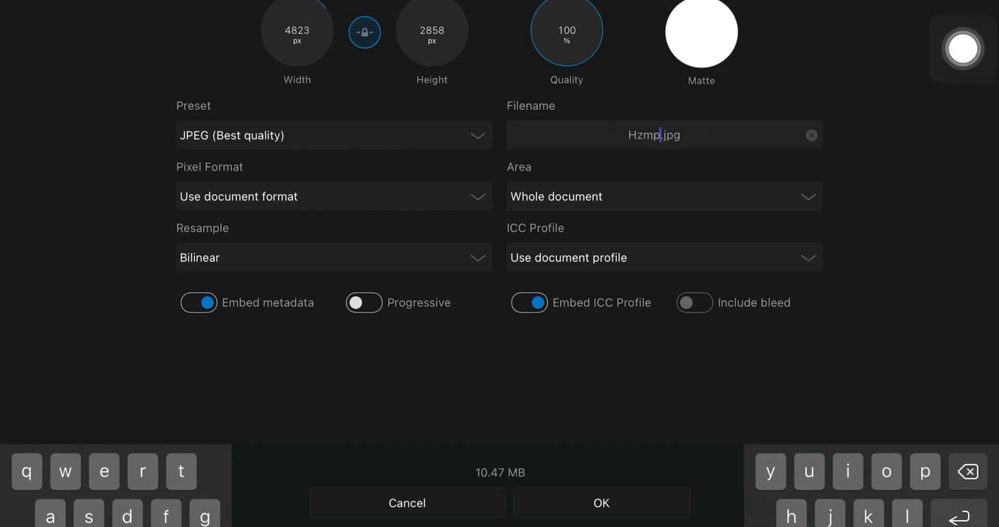
left_click(599, 502)
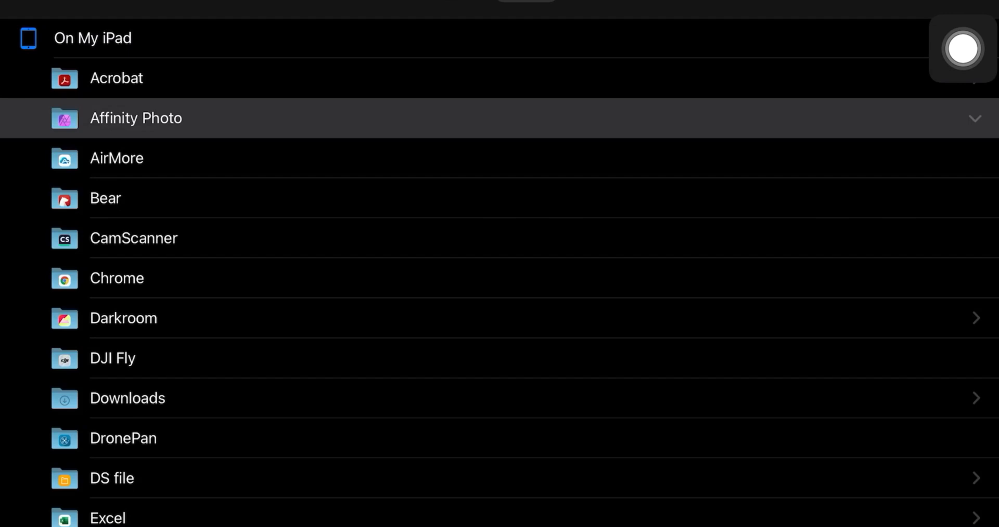
left_click(136, 119)
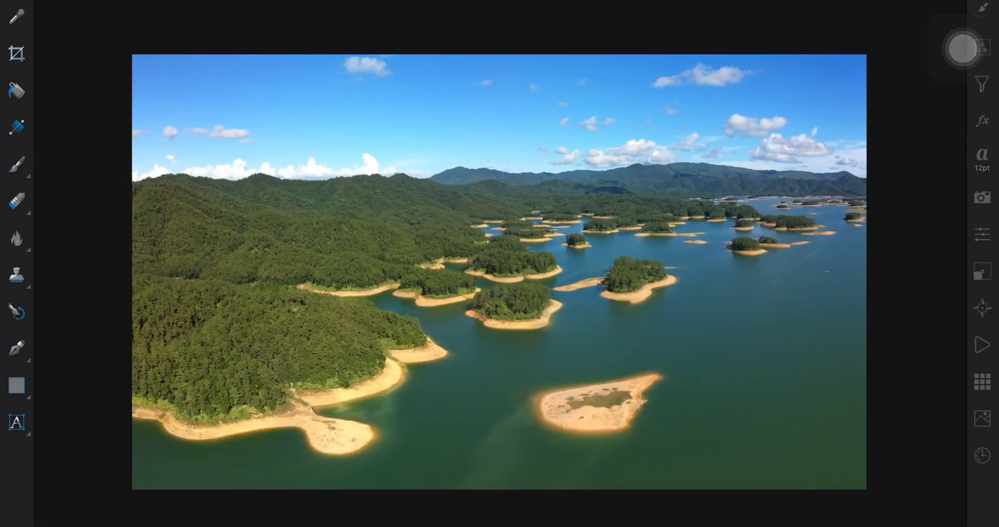